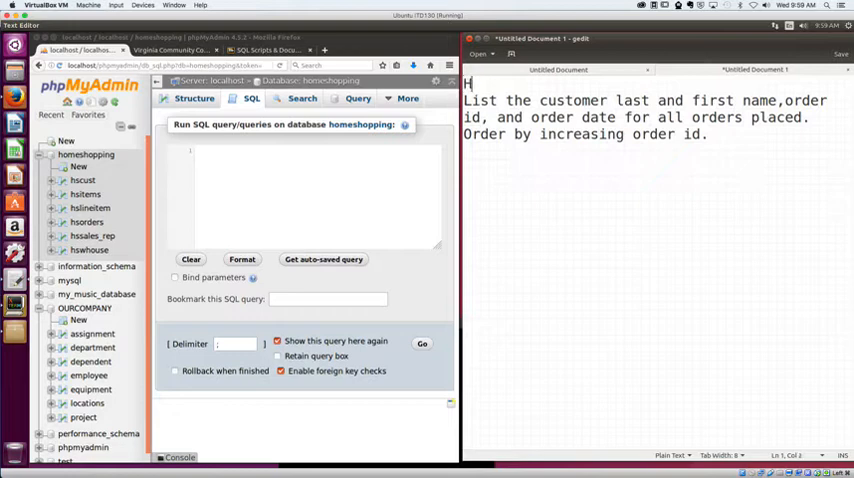
# Type a homeshopping database heading and 'Fields: last, first, order id, order date' in gedit
pyautogui.write('omeshopping database:')
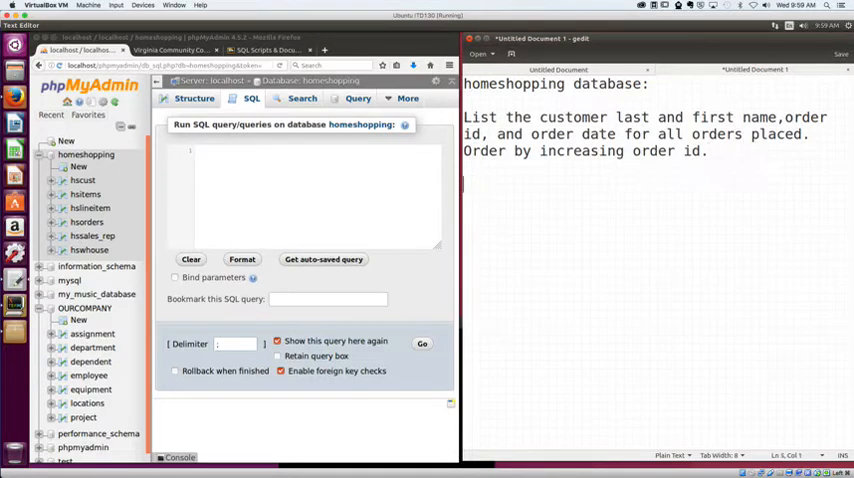
pyautogui.write('Fields:')
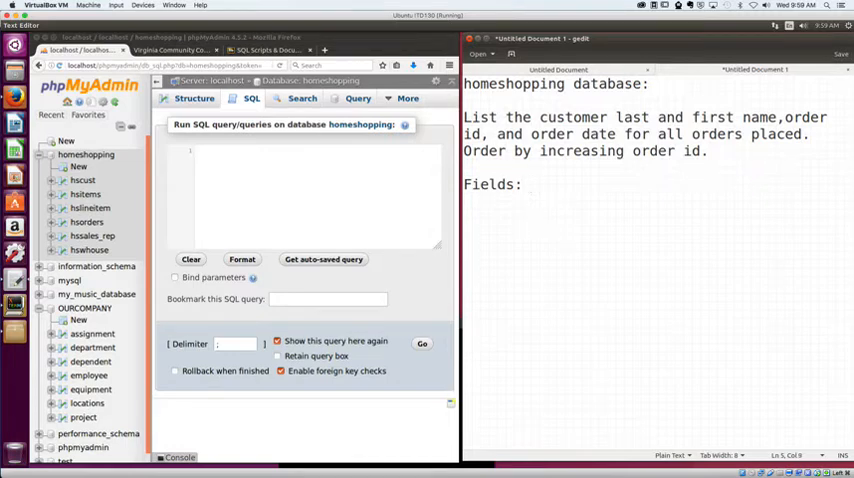
pyautogui.write('last,')
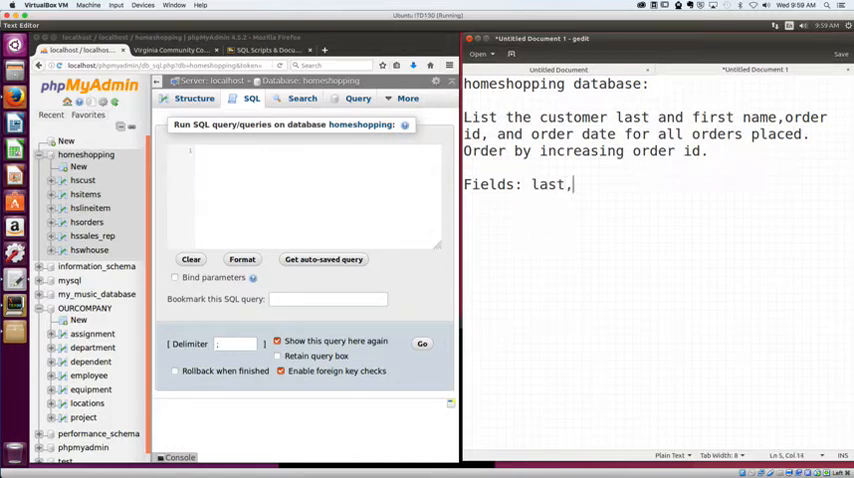
pyautogui.write('first')
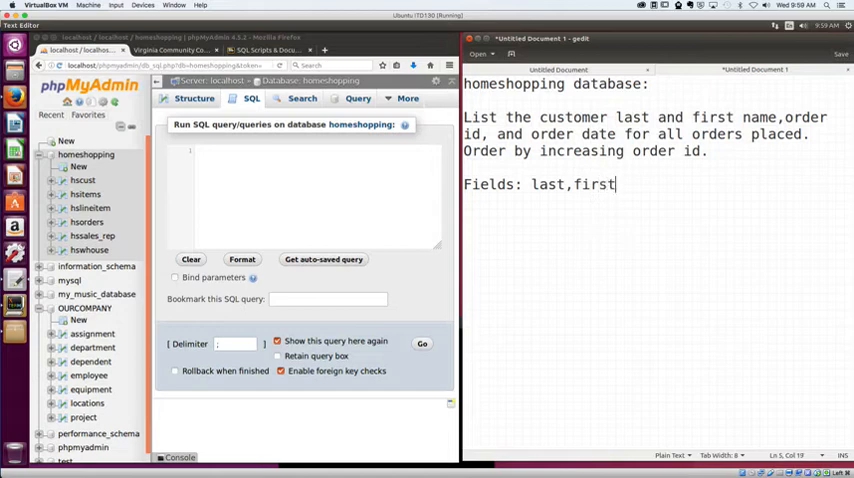
pyautogui.write(',')
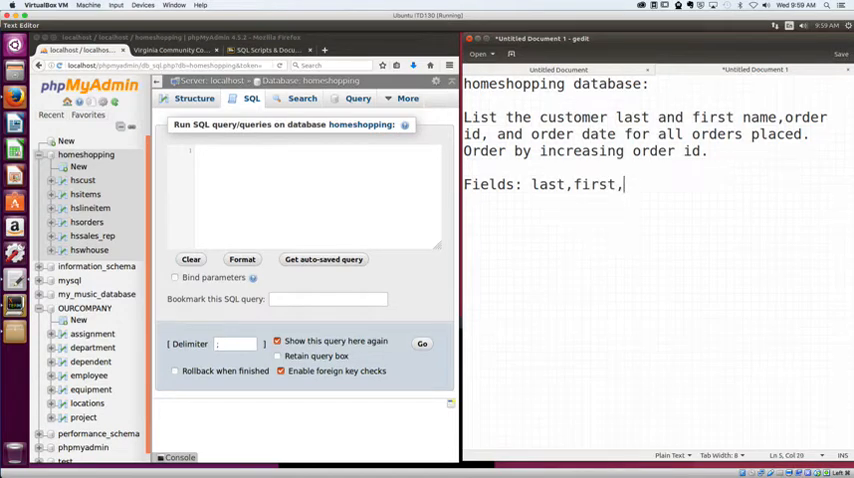
pyautogui.write('order id,')
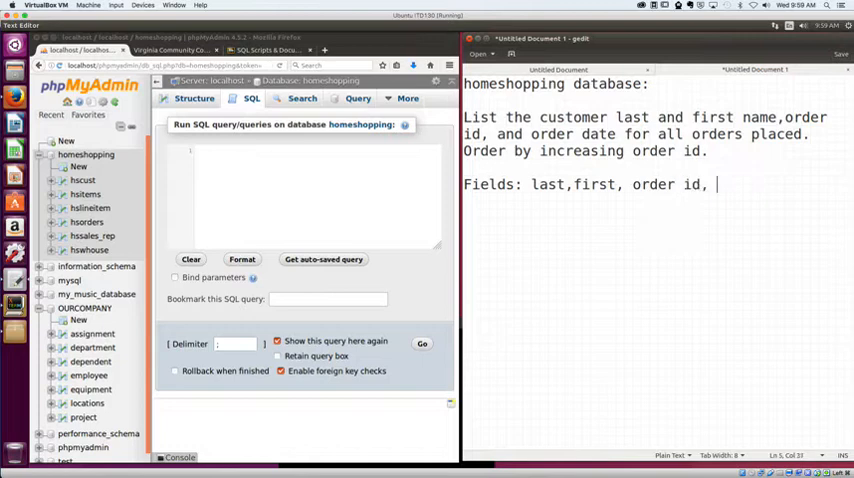
pyautogui.write('orde')
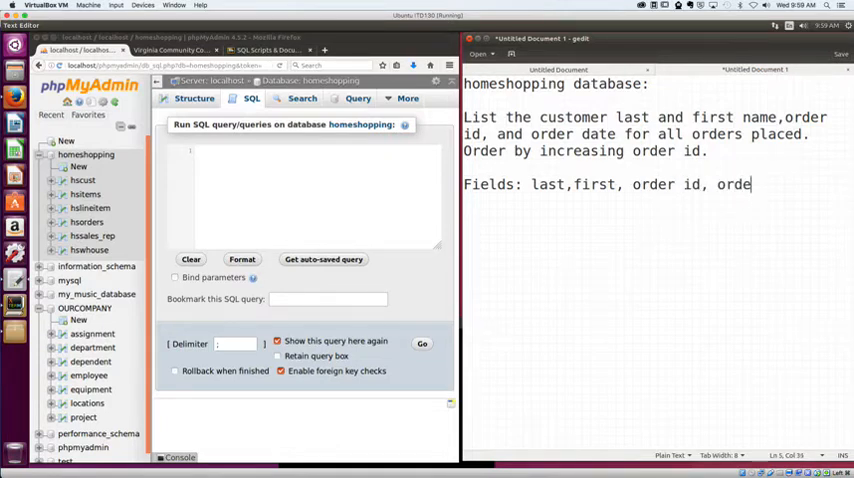
pyautogui.write('r date')
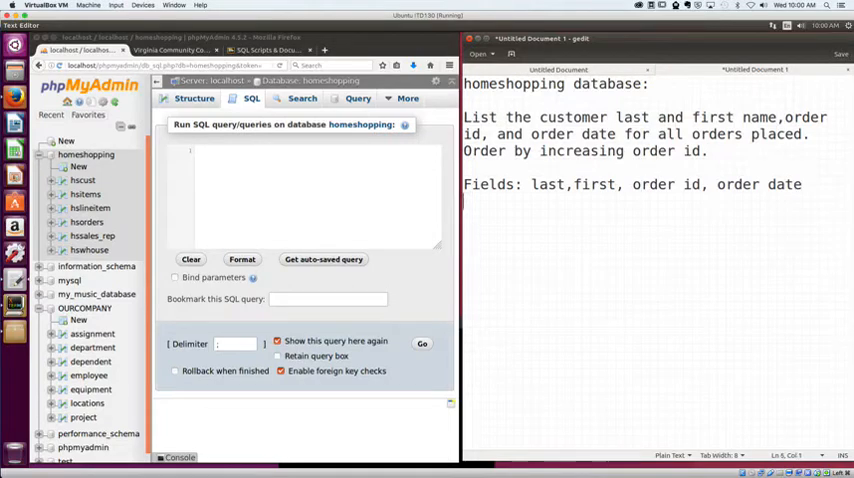
# Add a 'tables?' line to the notes, then return to the course site in the browser
pyautogui.write('tabl')
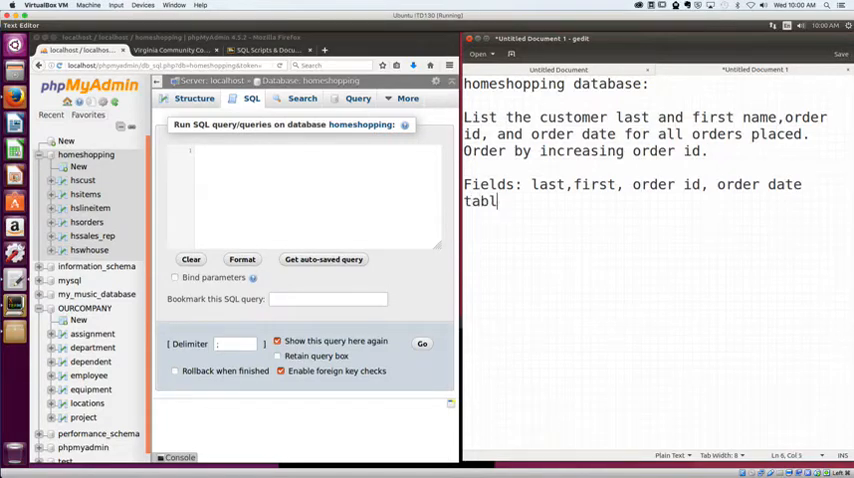
pyautogui.write('es?')
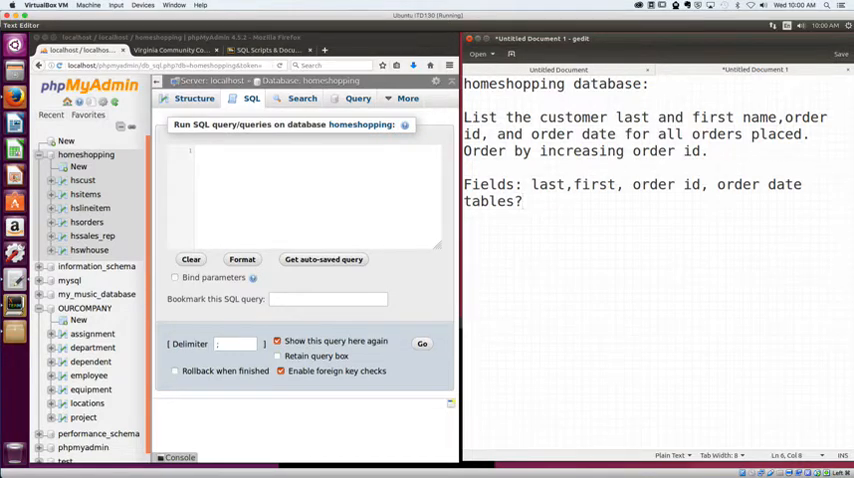
pyautogui.click(521, 201)
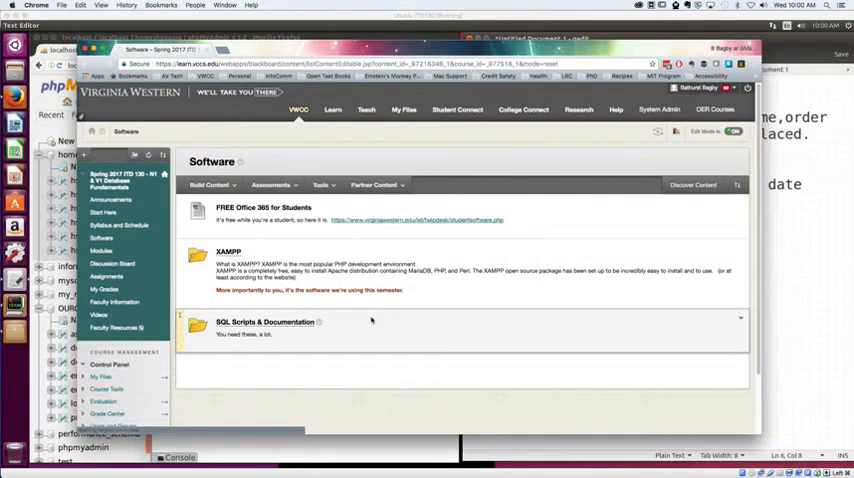
# Open HomeshoppingData.doc from SQL Scripts & Documentation > Documentation for our Databases
pyautogui.click(265, 321)
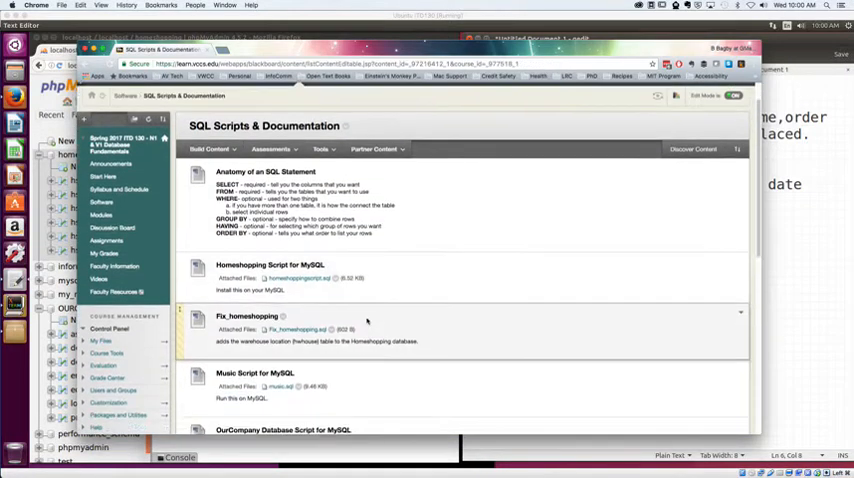
pyautogui.scroll(-3)
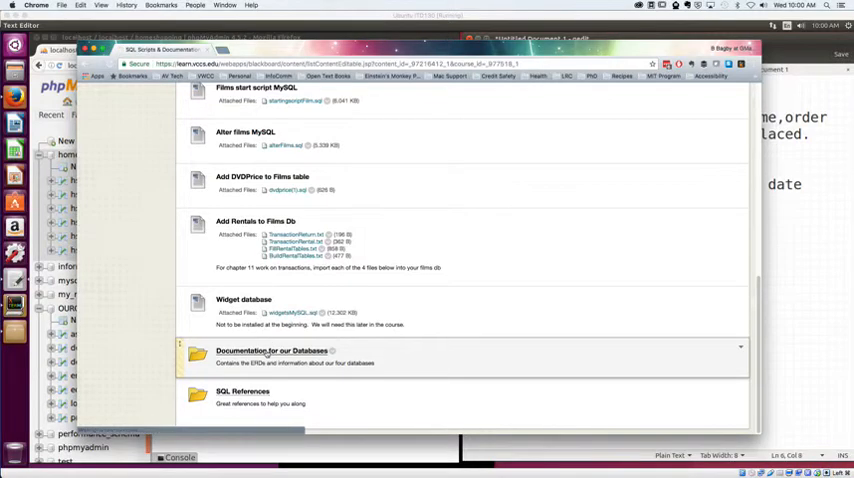
pyautogui.click(271, 350)
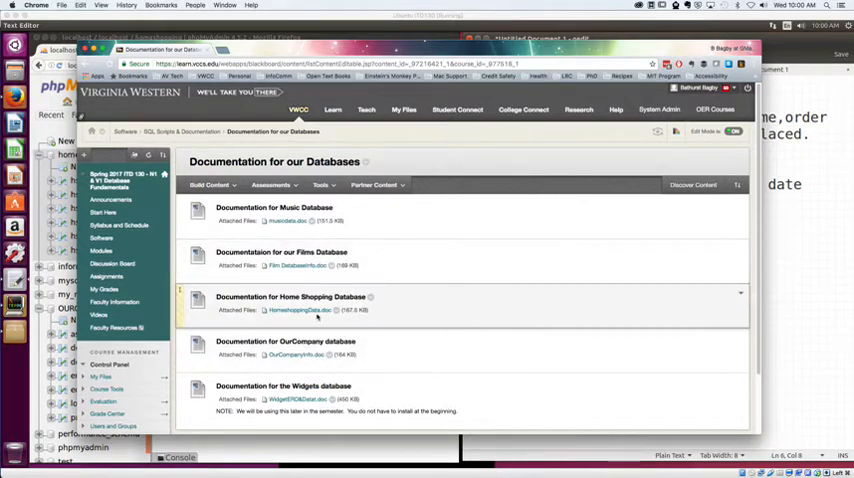
pyautogui.click(299, 310)
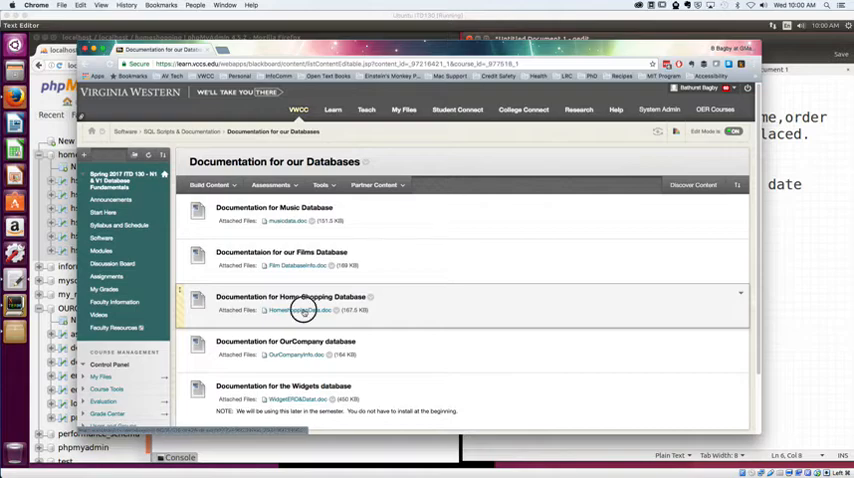
pyautogui.click(298, 309)
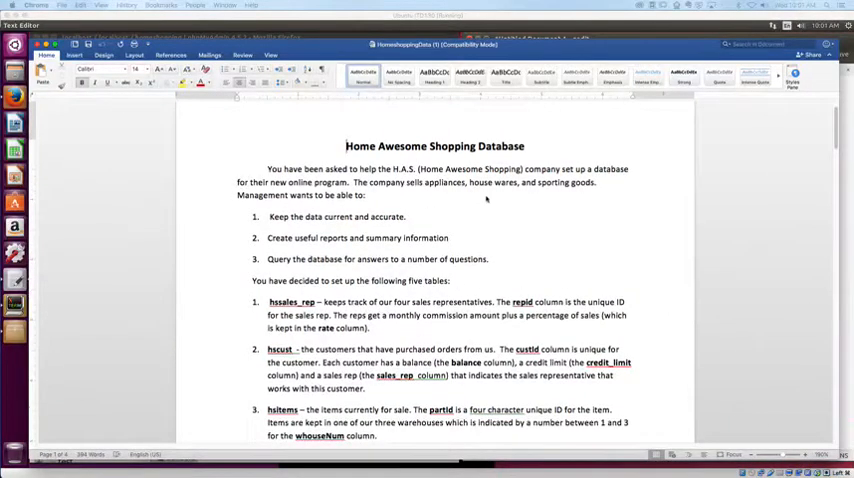
pyautogui.scroll(3)
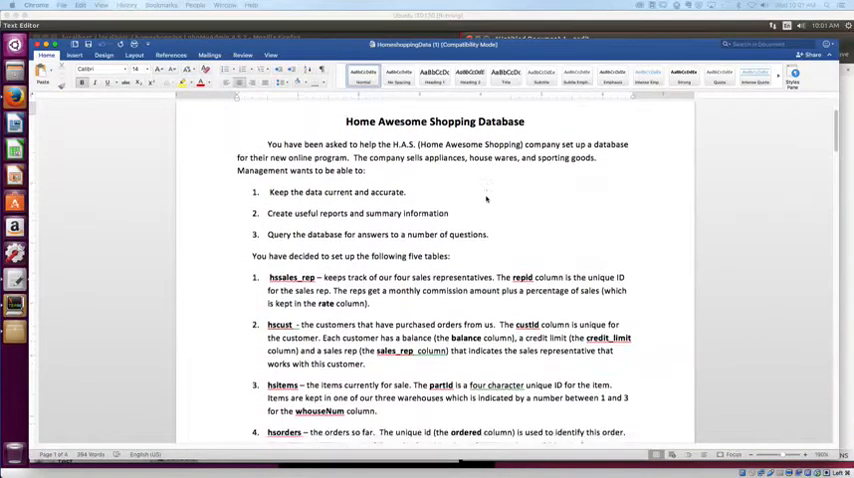
pyautogui.scroll(-3)
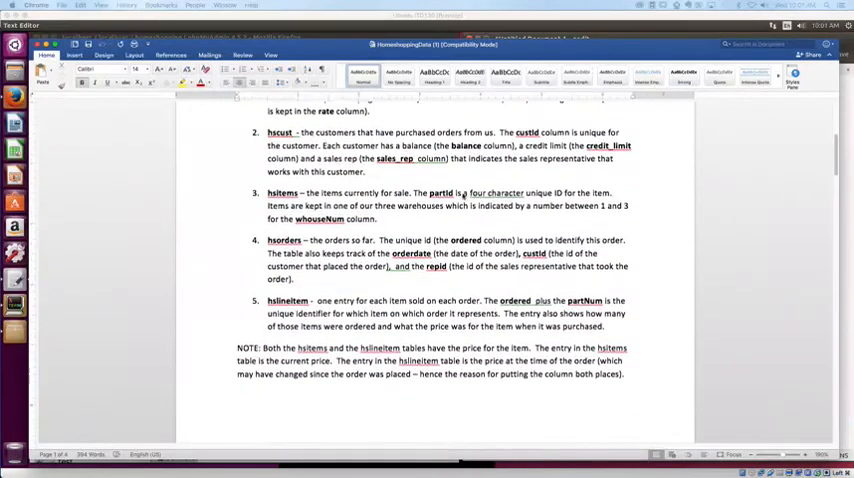
pyautogui.scroll(-3)
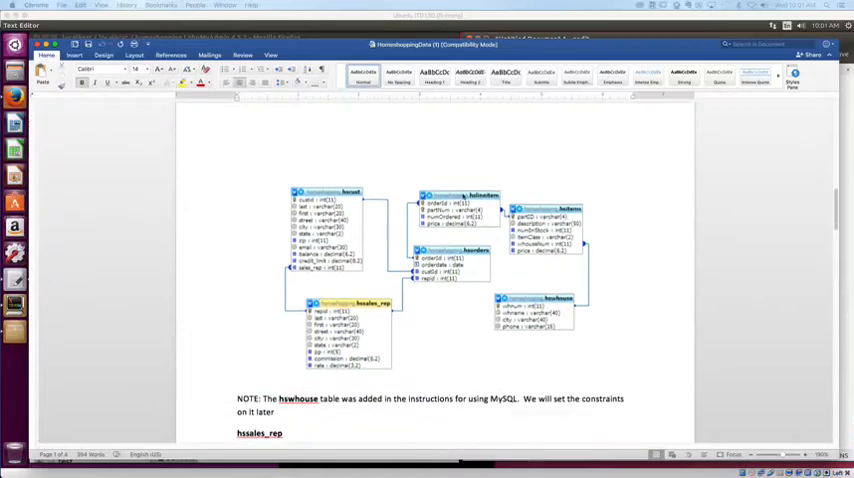
pyautogui.scroll(-3)
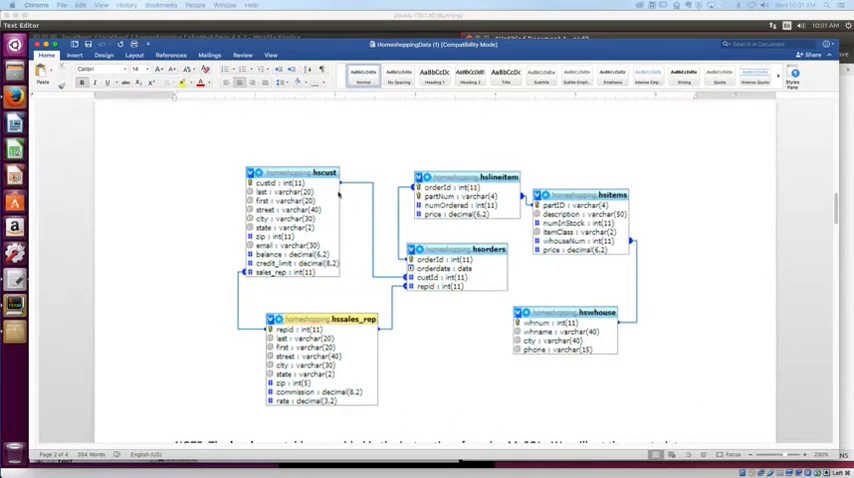
pyautogui.scroll(-3)
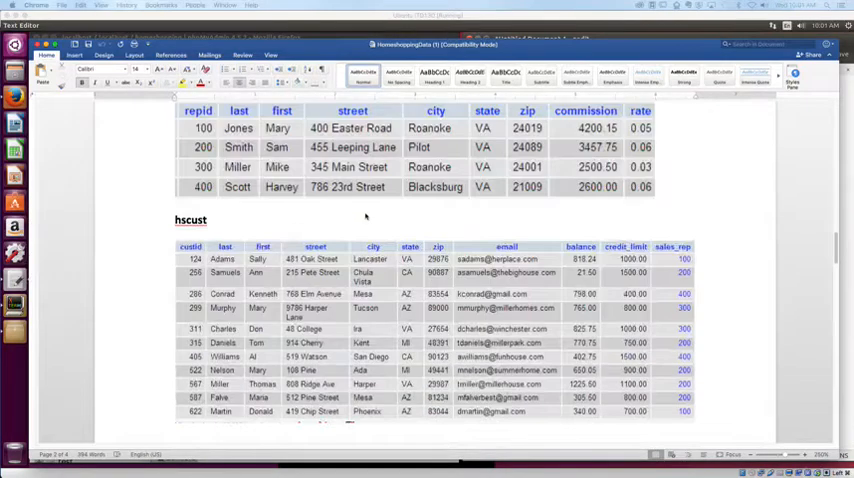
pyautogui.scroll(-3)
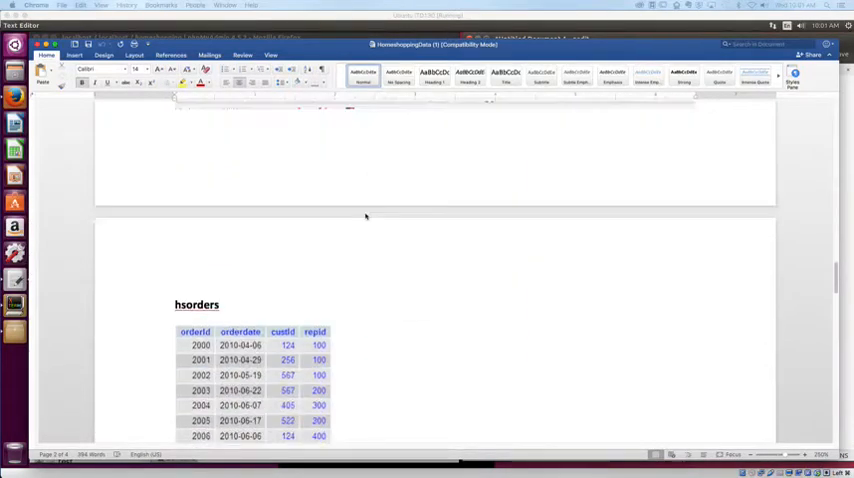
pyautogui.scroll(-3)
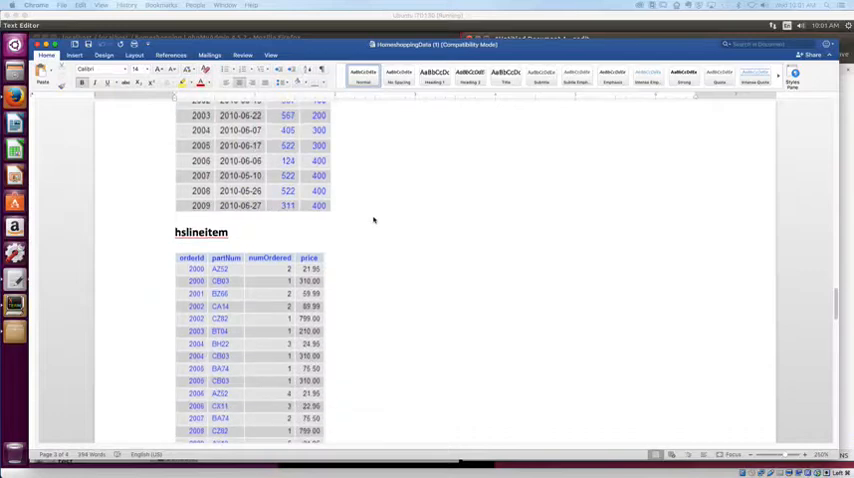
pyautogui.scroll(-3)
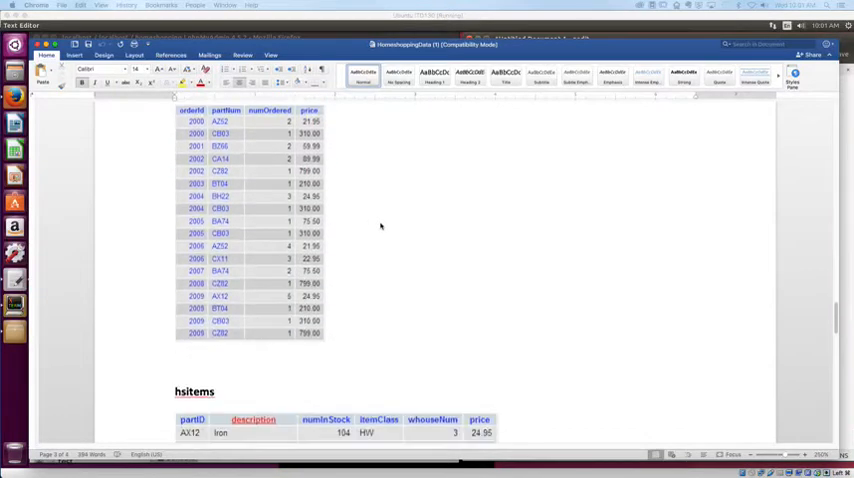
pyautogui.scroll(-3)
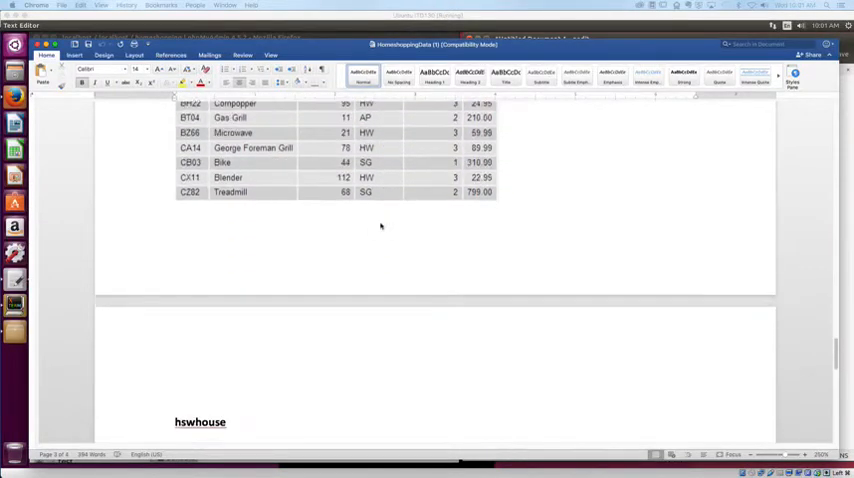
pyautogui.scroll(-3)
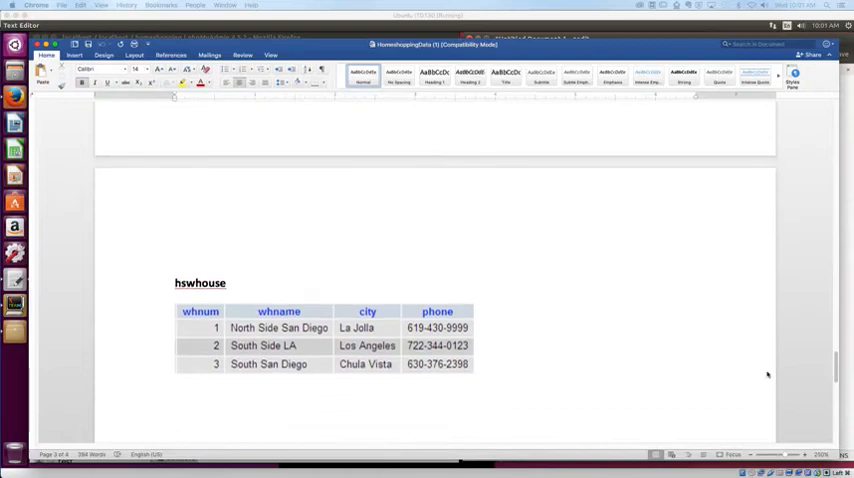
pyautogui.scroll(3)
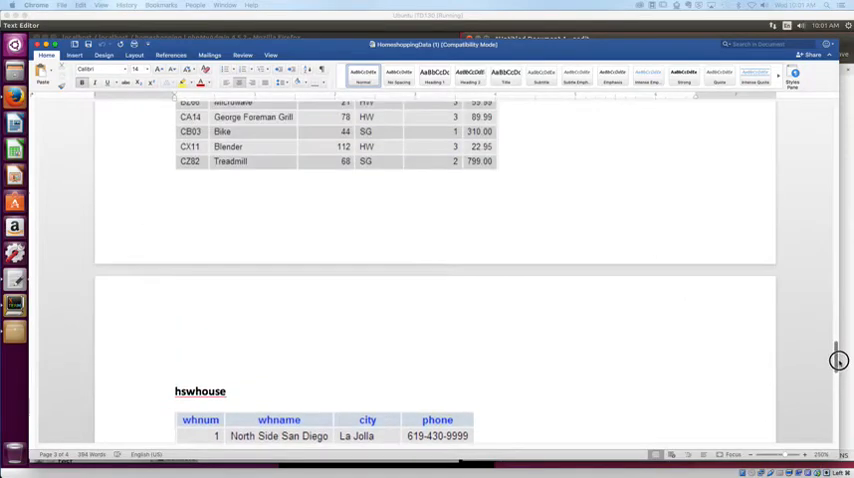
pyautogui.scroll(-3)
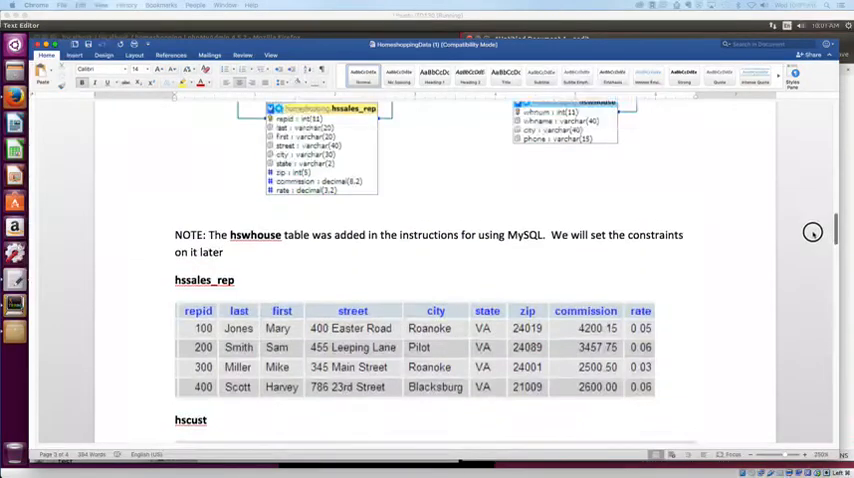
# Type 'hscust,' on the tables line of the gedit notes
pyautogui.scroll(3)
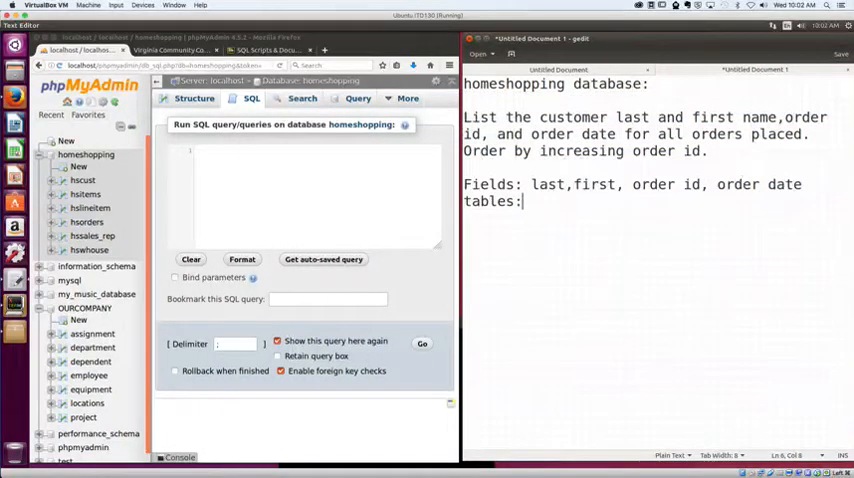
pyautogui.write('hscu')
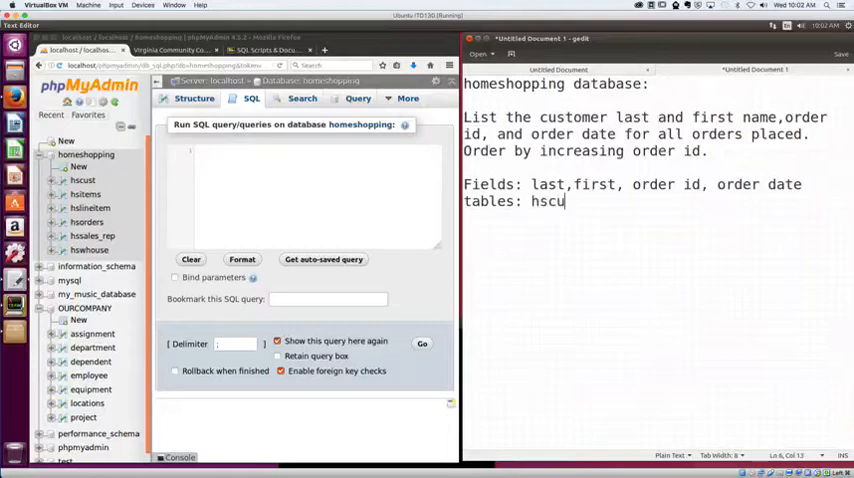
pyautogui.write('st,')
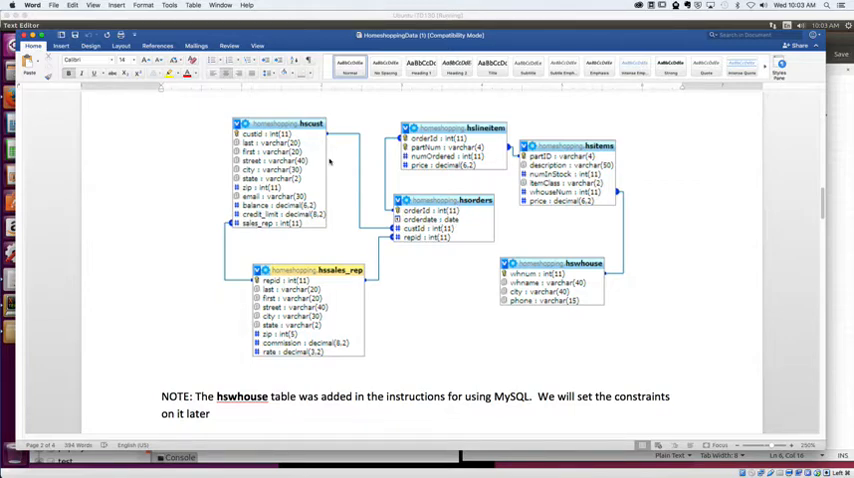
pyautogui.moveTo(421, 232)
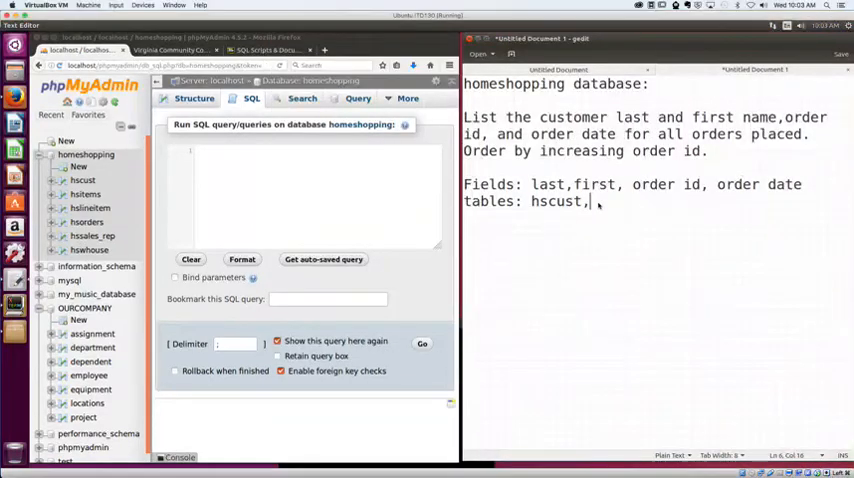
# Append hsorders to the tables line and prefix the fields with hscust. or hsorders
pyautogui.write('hsord')
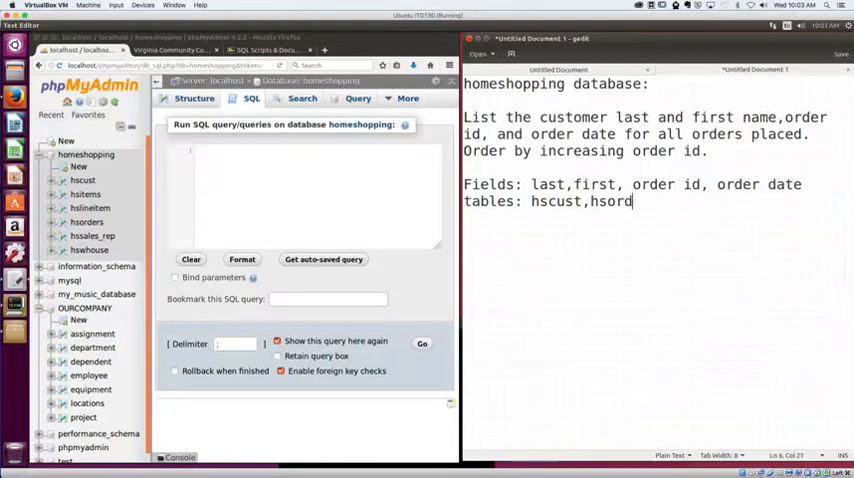
pyautogui.write('ers')
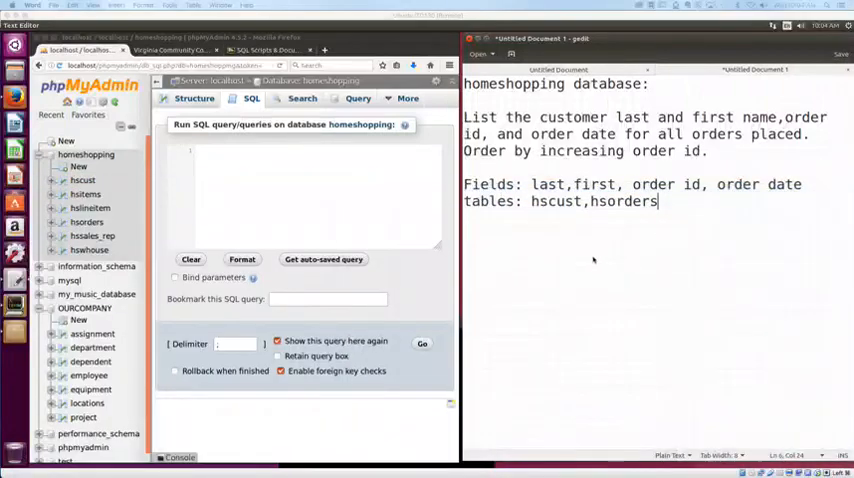
pyautogui.click(531, 184)
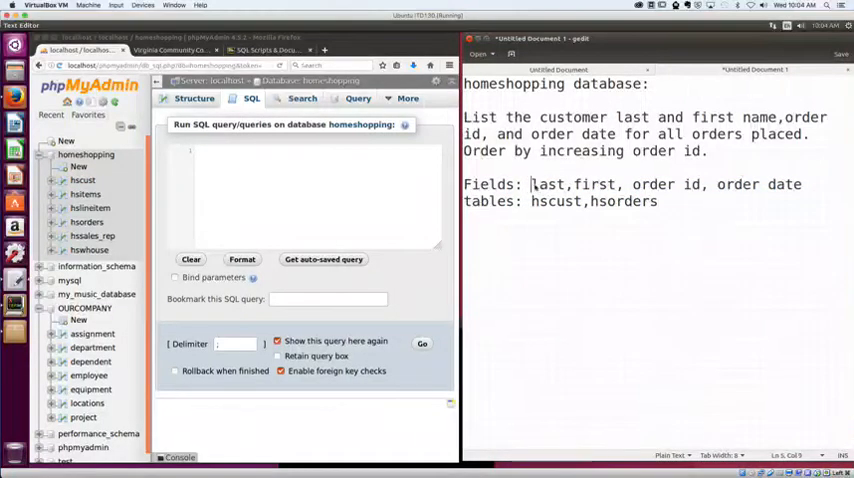
pyautogui.write('hscust.')
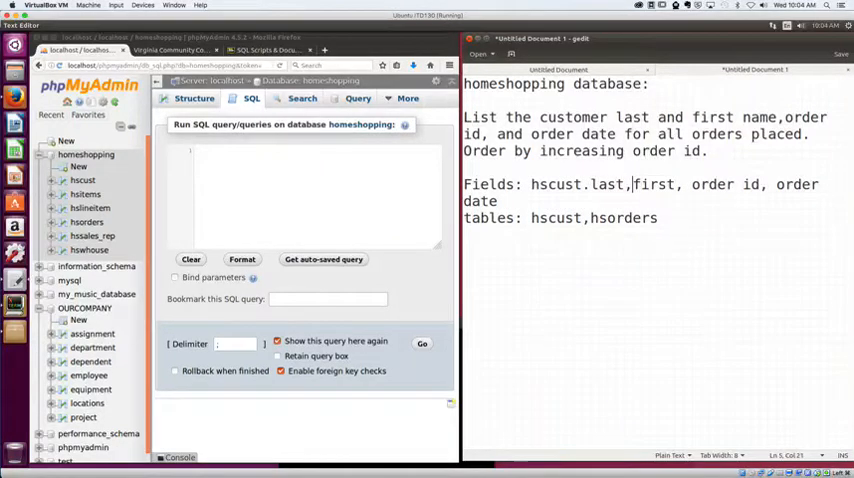
pyautogui.write('hscust.')
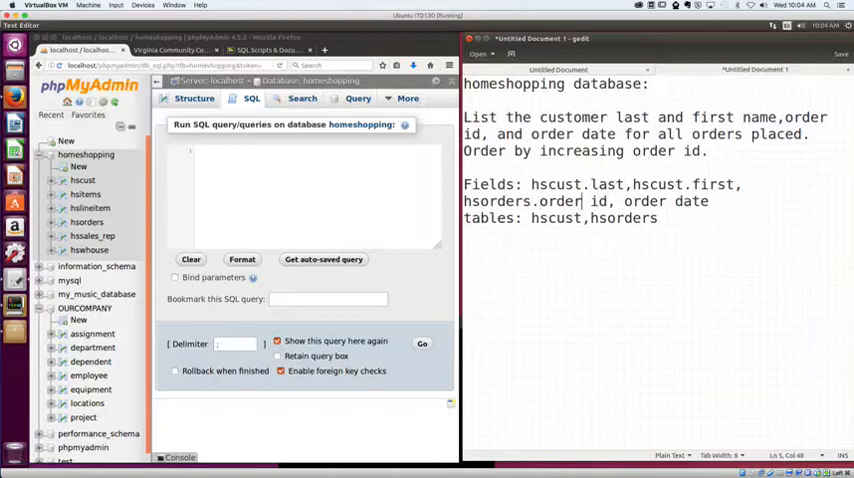
pyautogui.press('BackSpace')
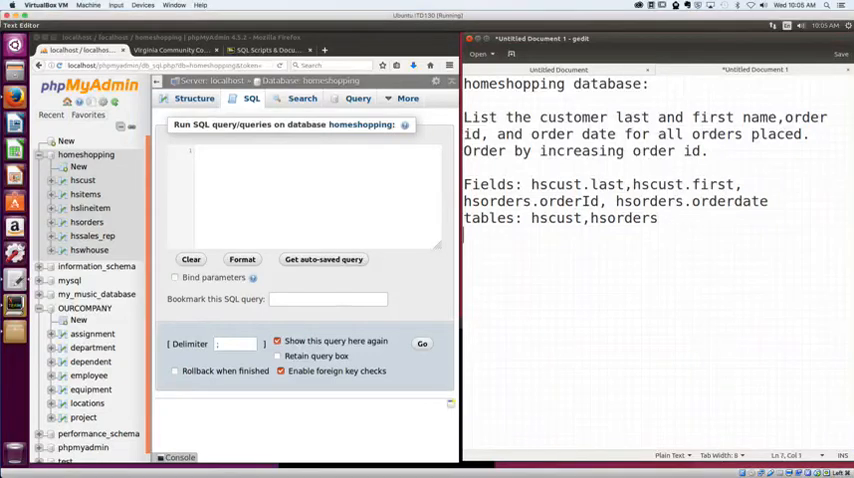
# Add a 'connect:' line reading hscust.custid = hsorders.custId to the notes
pyautogui.write('conne')
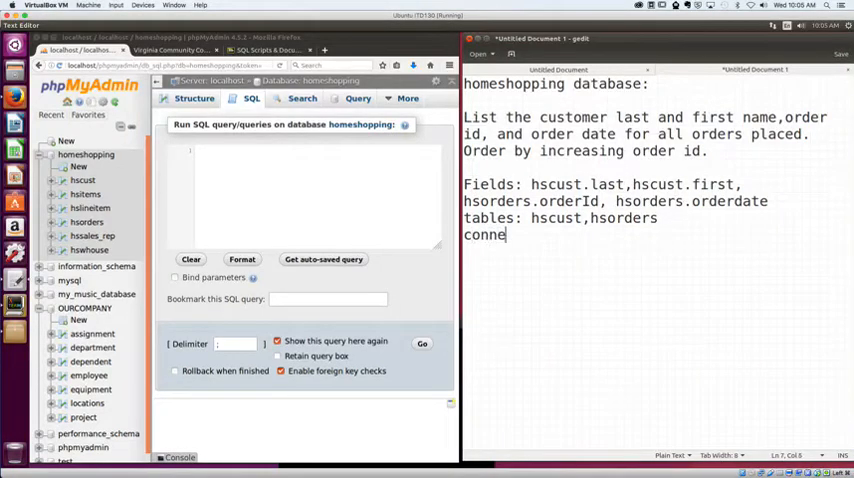
pyautogui.write('ct:')
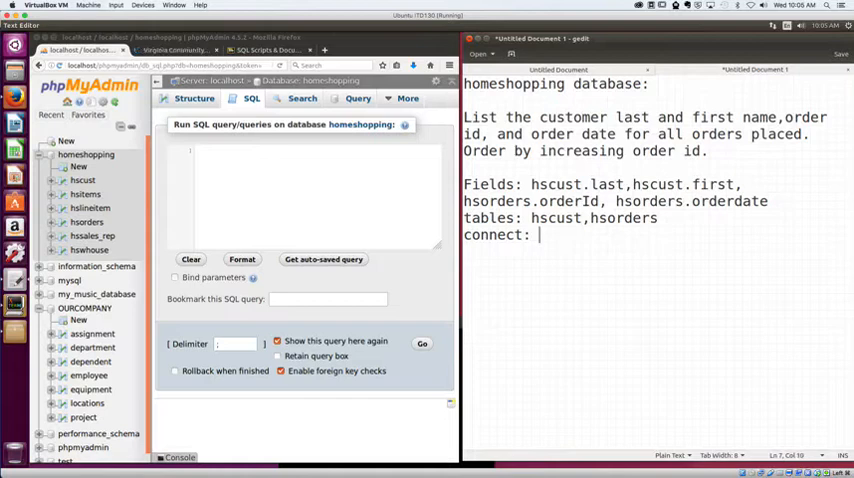
pyautogui.write('hs')
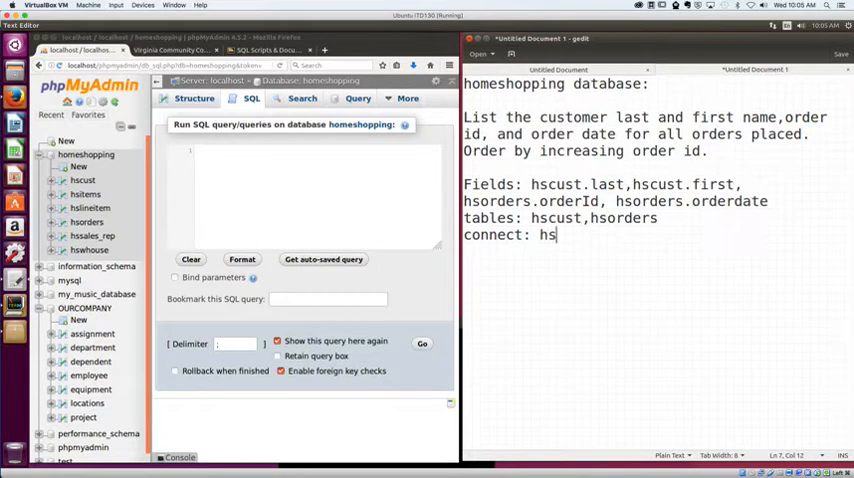
pyautogui.write('cust.')
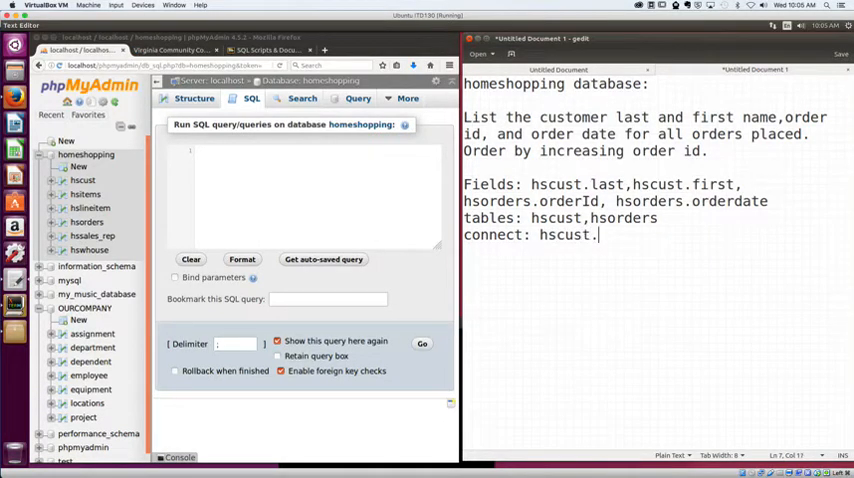
pyautogui.write('cust')
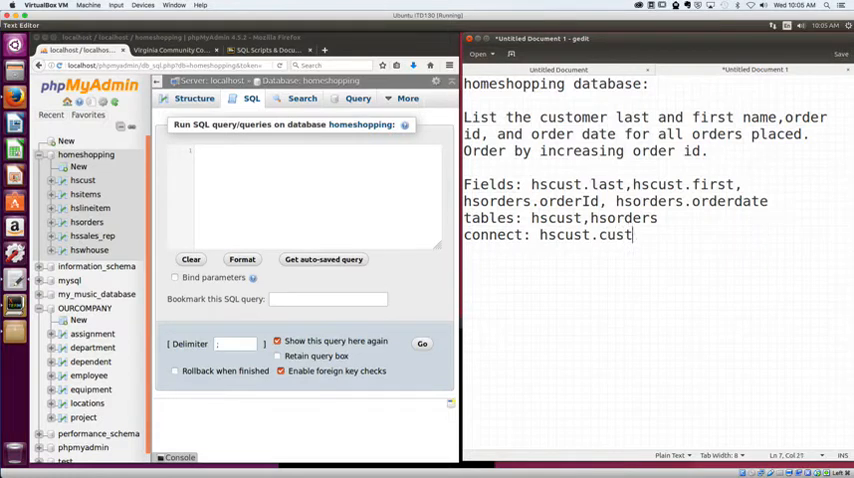
pyautogui.write('id')
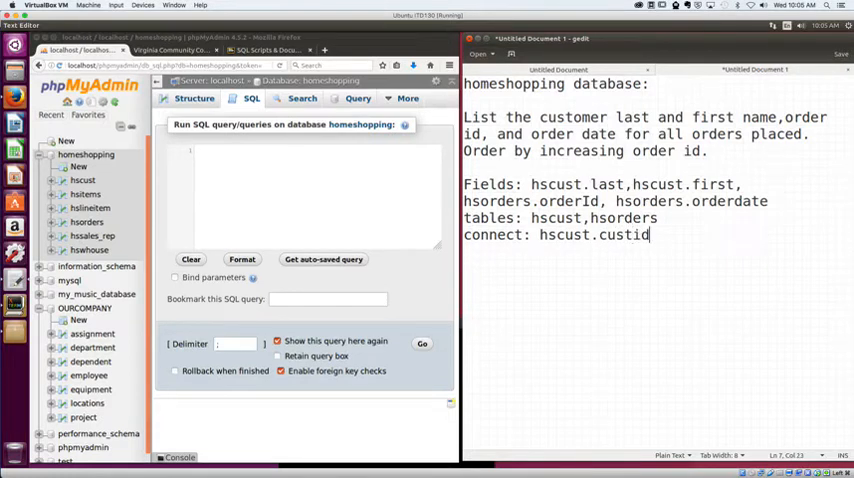
pyautogui.write('=')
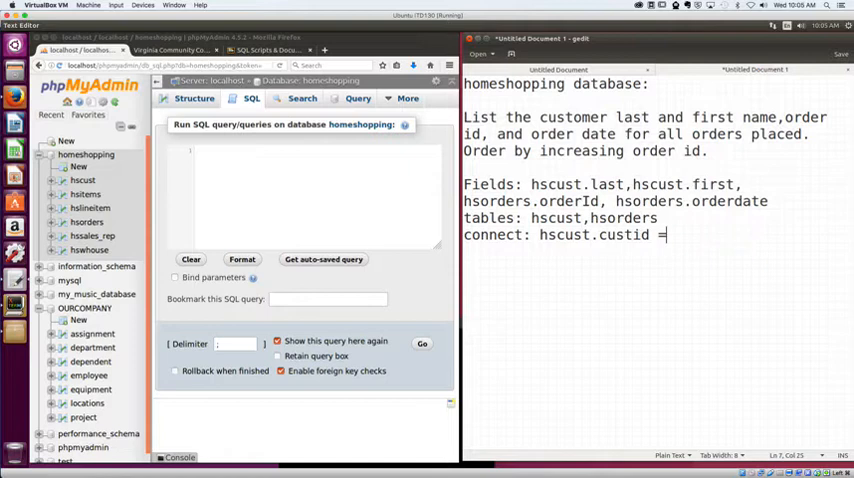
pyautogui.write('hsorder')
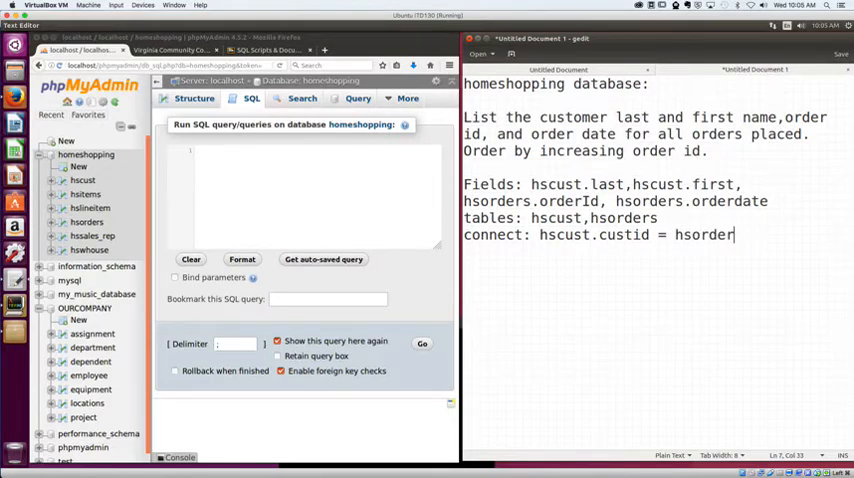
pyautogui.write('s.cust')
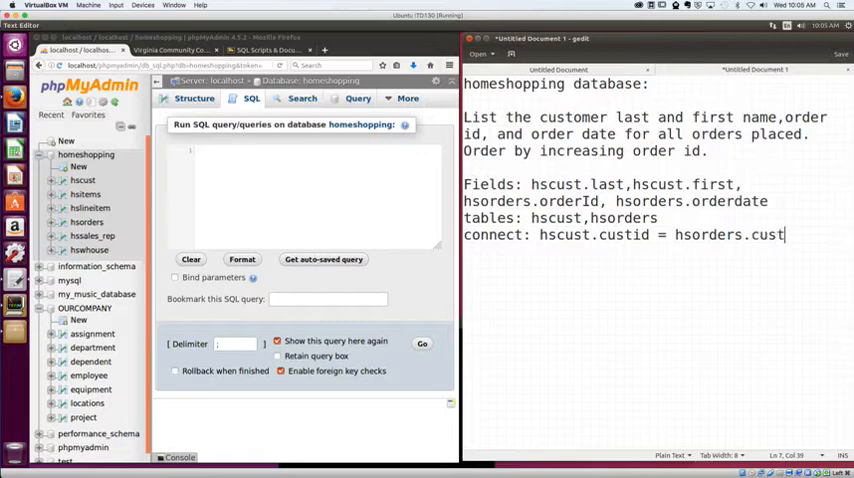
pyautogui.write('Id')
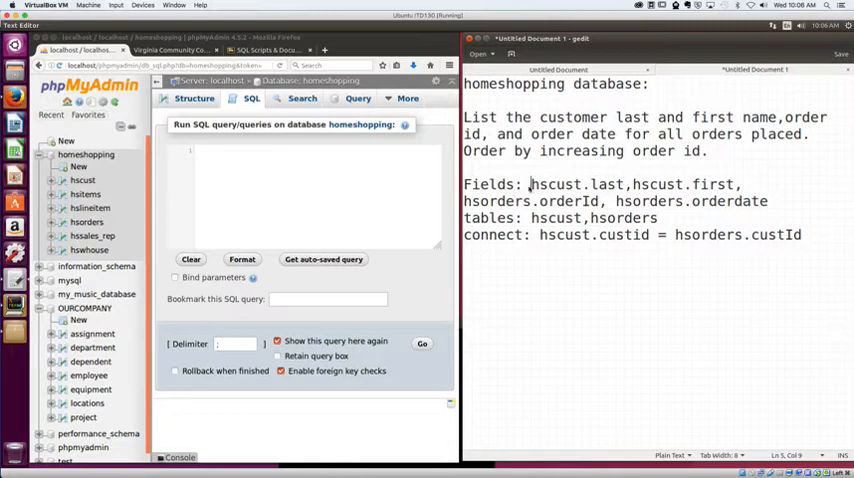
# Replace the Fields, tables and connect labels with SELECT, FROM and WHERE
pyautogui.doubleClick(492, 184)
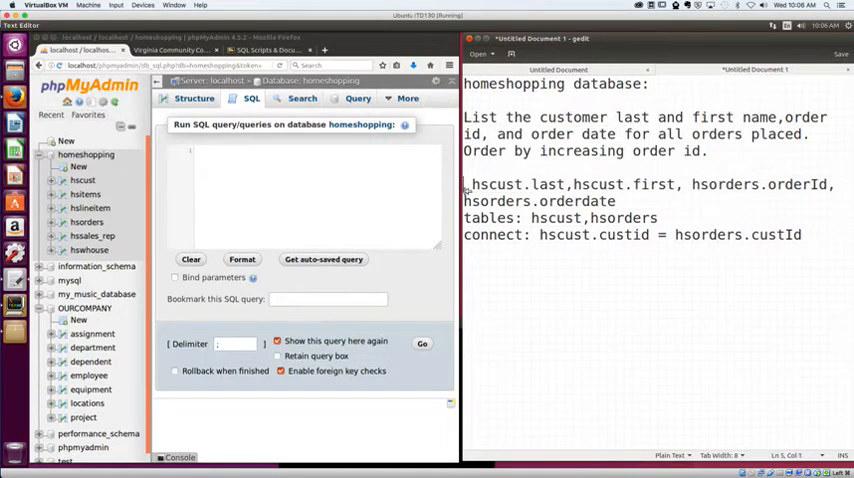
pyautogui.write('SELECT')
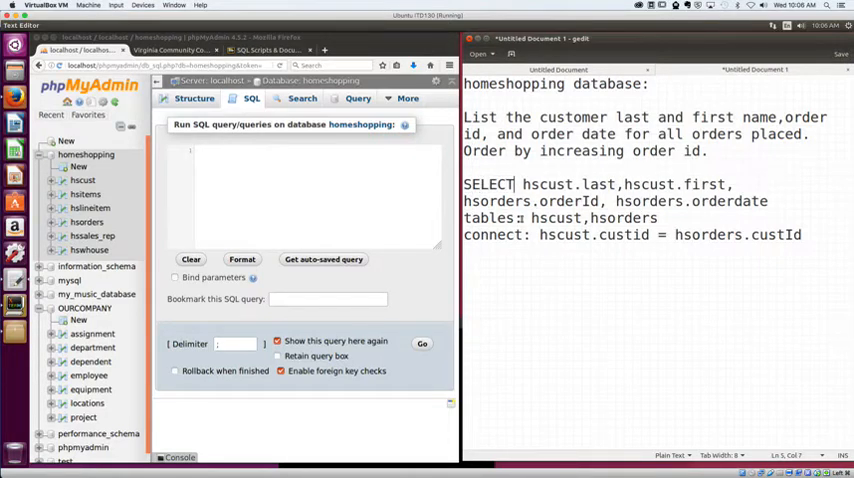
pyautogui.doubleClick(487, 218)
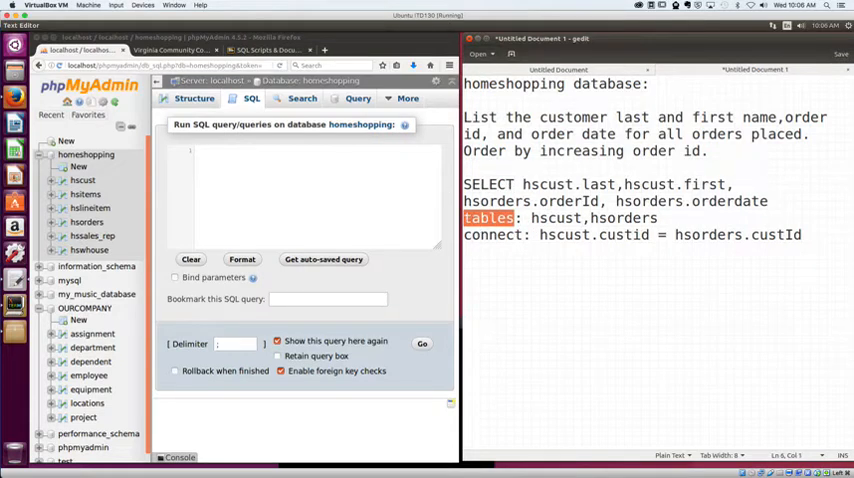
pyautogui.write('FRO')
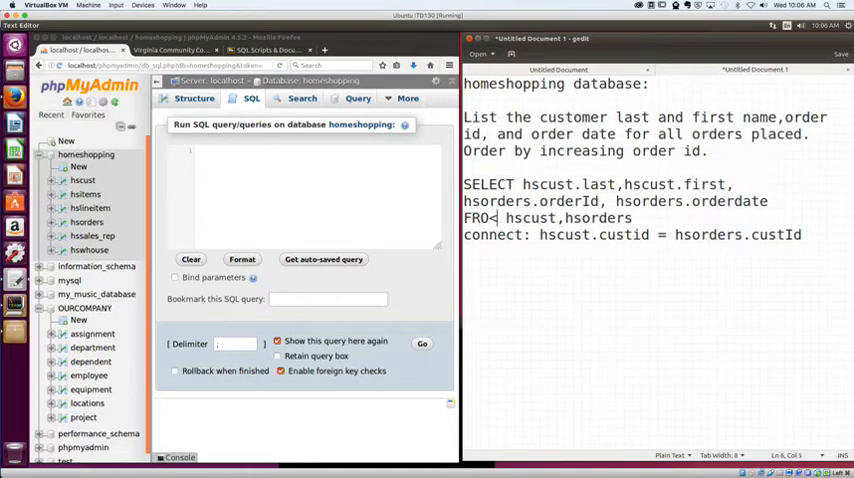
pyautogui.write('M')
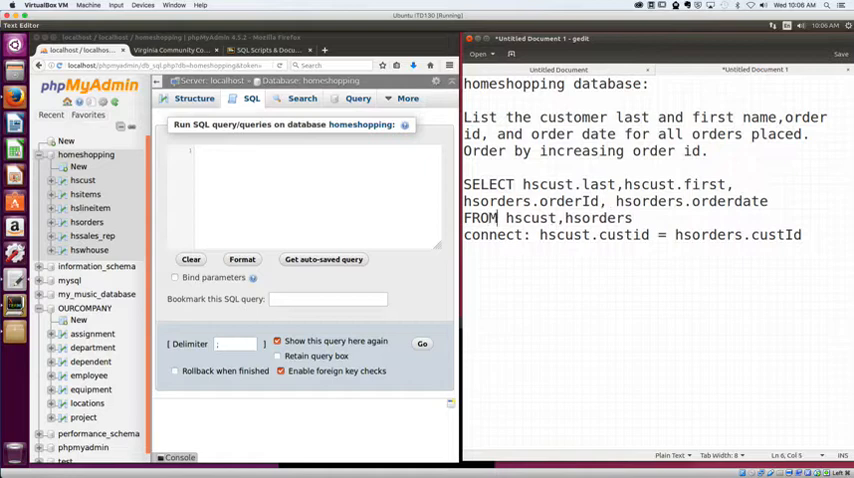
pyautogui.doubleClick(493, 234)
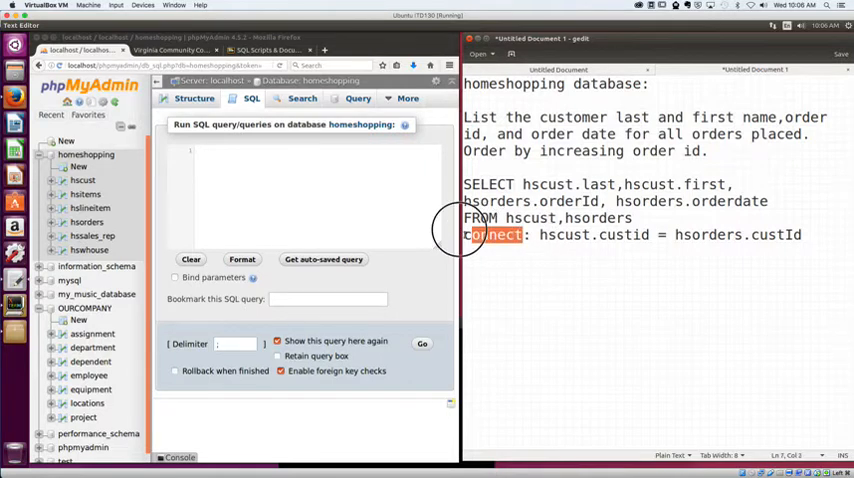
pyautogui.write('WHERE')
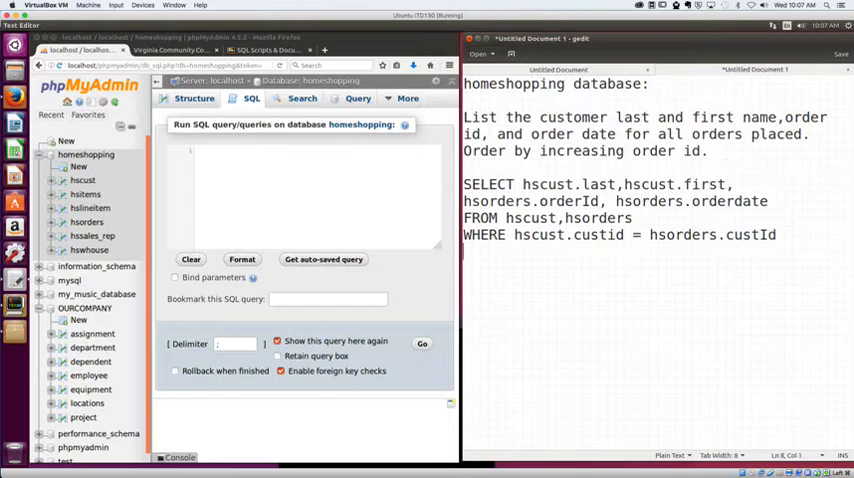
# Add ORDER BY hsorders.orderID to the end of the query
pyautogui.write('ORDER B')
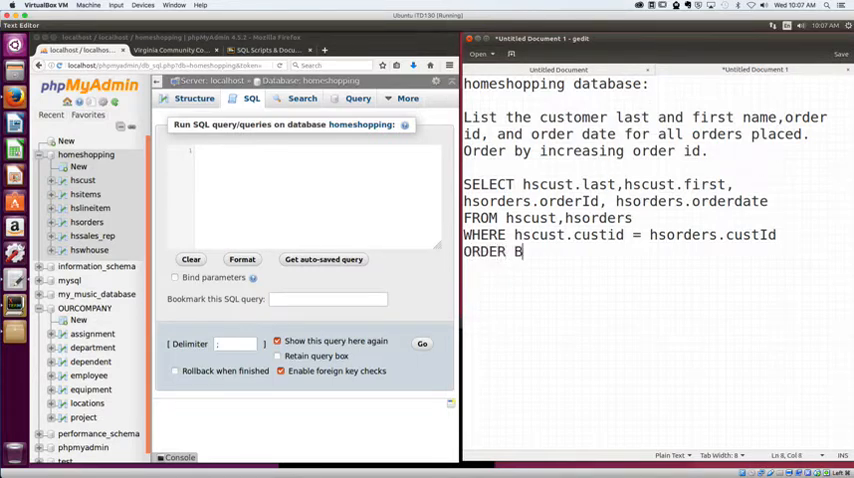
pyautogui.write('Y')
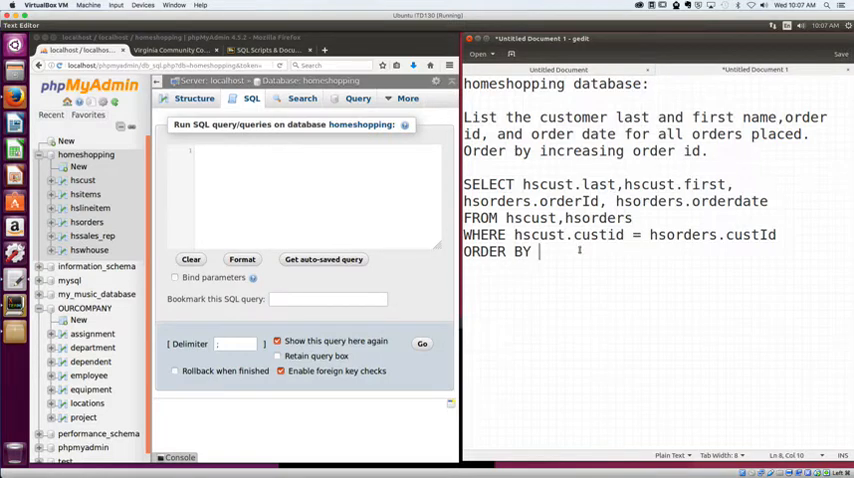
pyautogui.write('hsord')
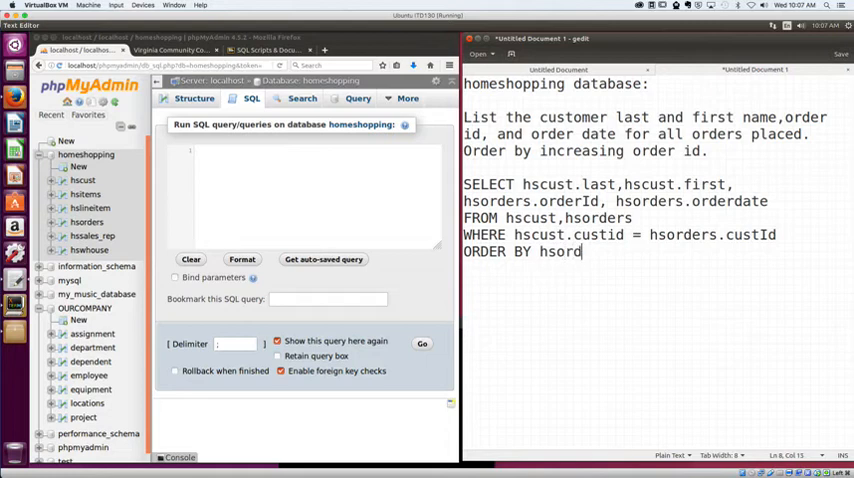
pyautogui.write('ers.or')
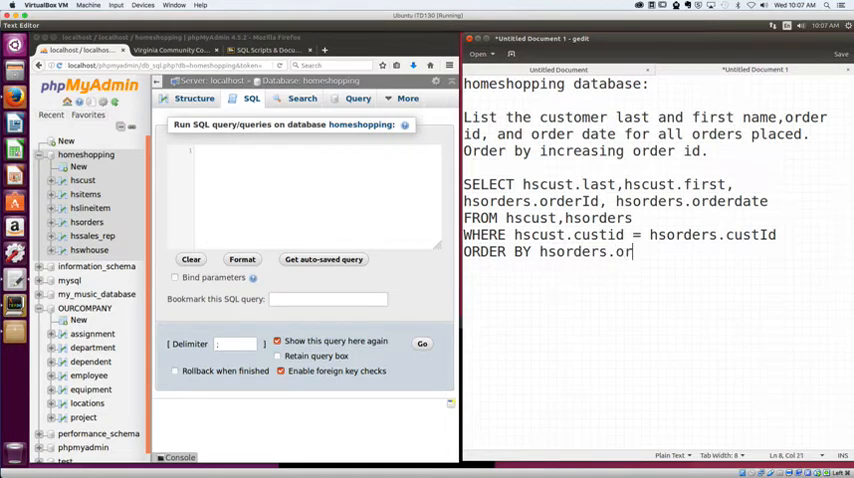
pyautogui.write('derID')
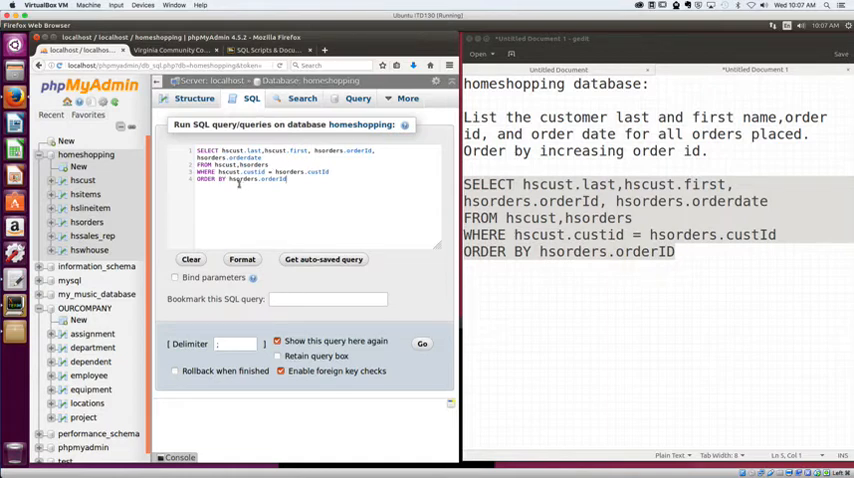
pyautogui.moveTo(412, 330)
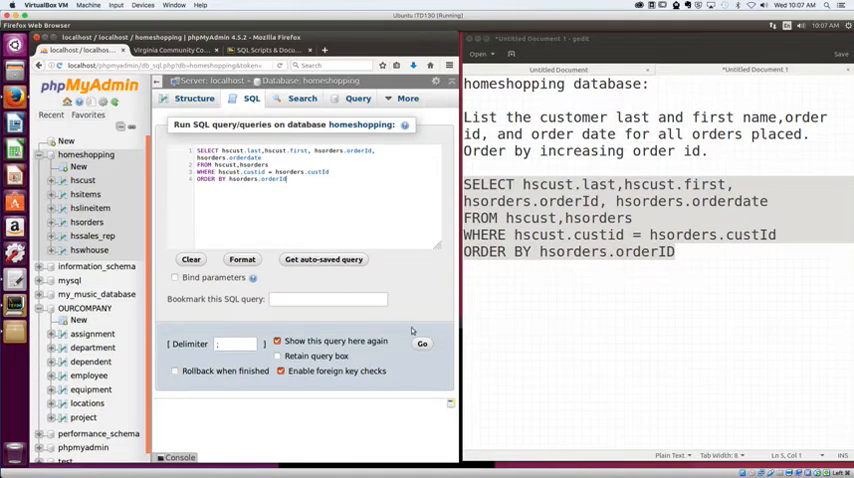
# Run the pasted joined query in phpMyAdmin's SQL tab
pyautogui.click(422, 343)
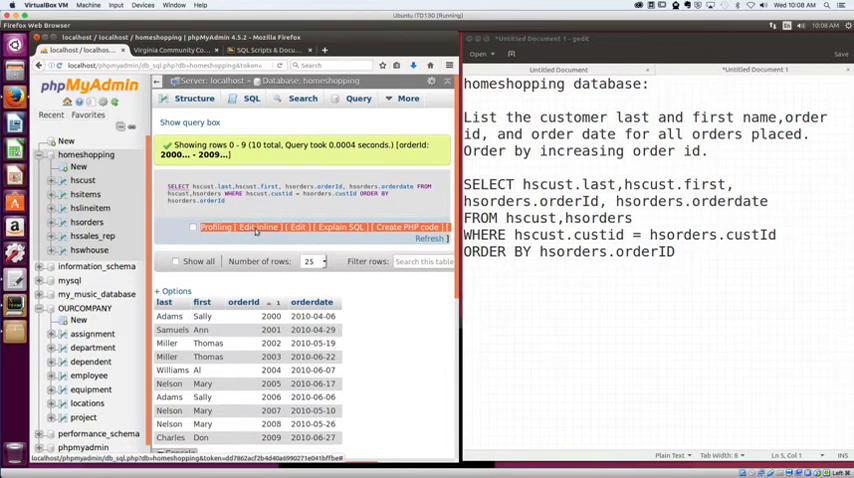
# Edit the query inline to also select hscust.custid and hsorders.custId, and rerun it
pyautogui.click(258, 227)
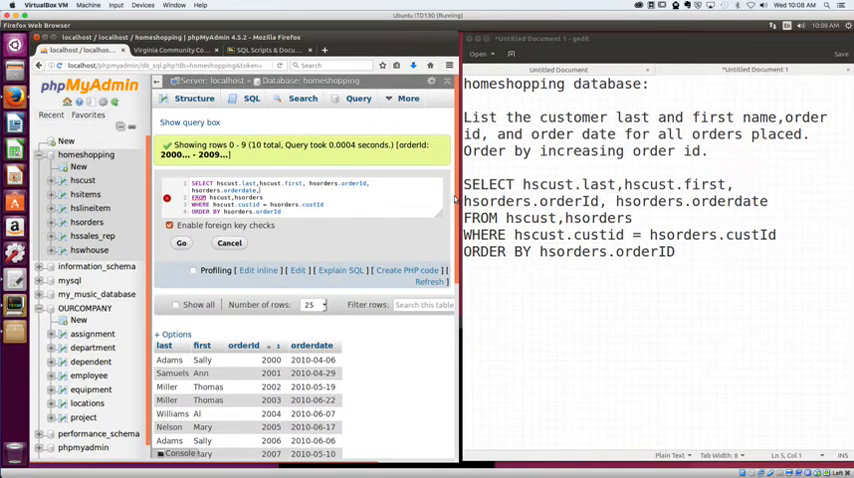
pyautogui.doubleClick(272, 197)
pyautogui.write('hscust.custid')
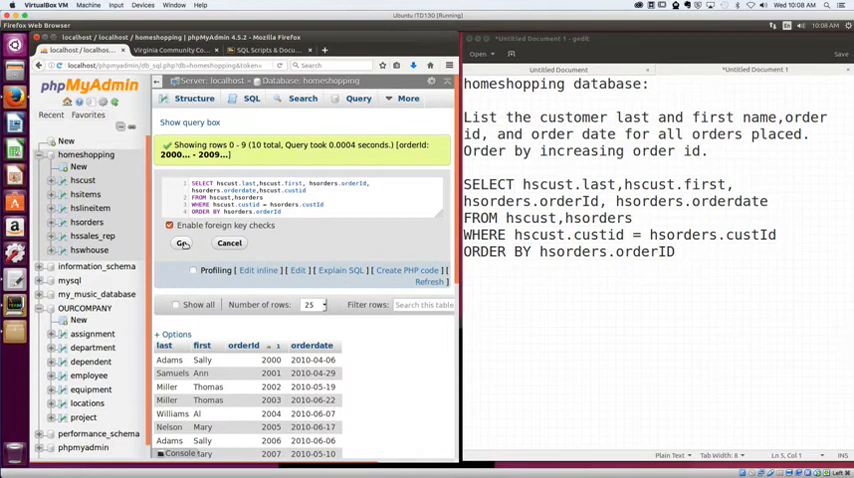
pyautogui.click(182, 243)
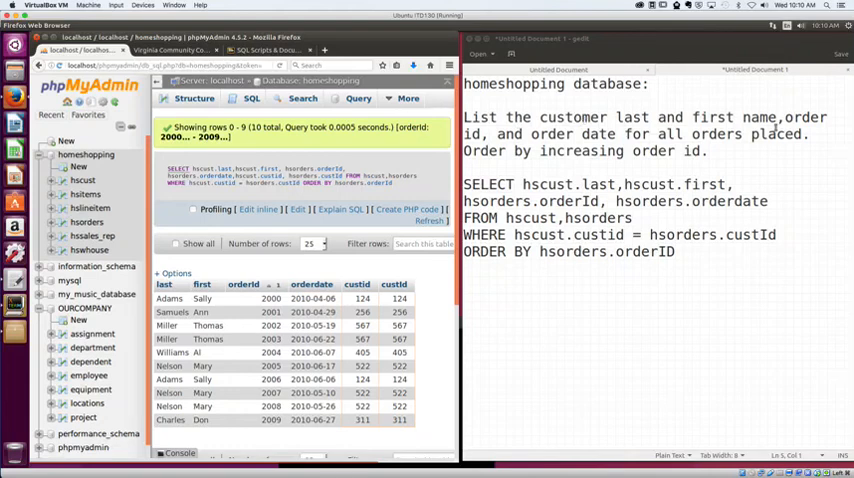
pyautogui.moveTo(278, 285)
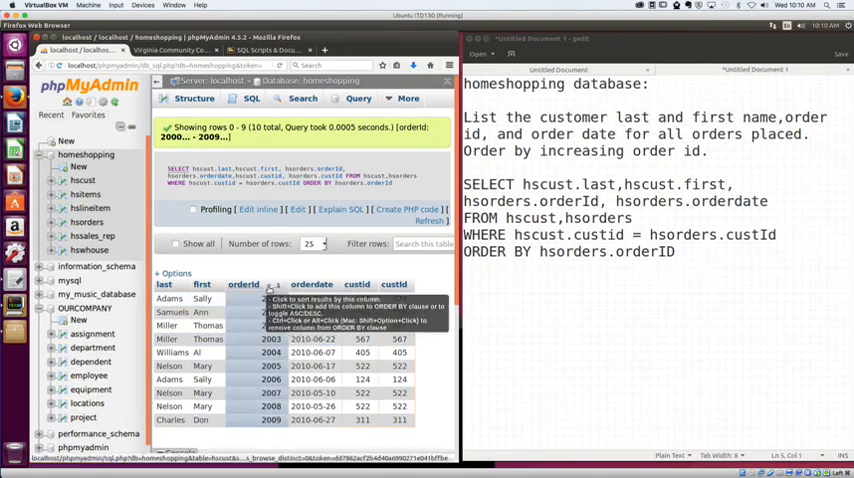